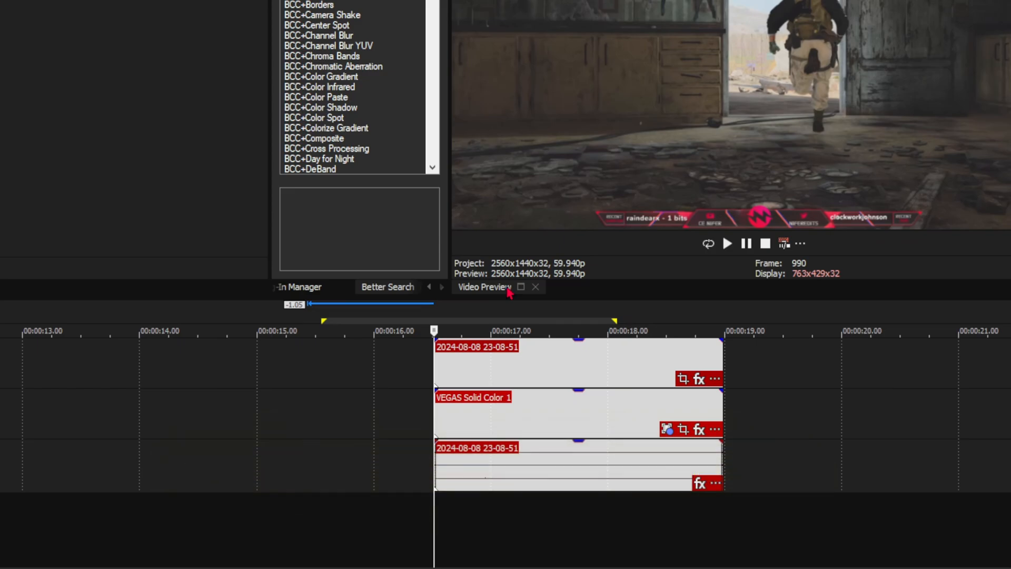
Switch the VEGAS preview quality to Draft (Quarter), then back to Good (Full).
left_click(529, 76)
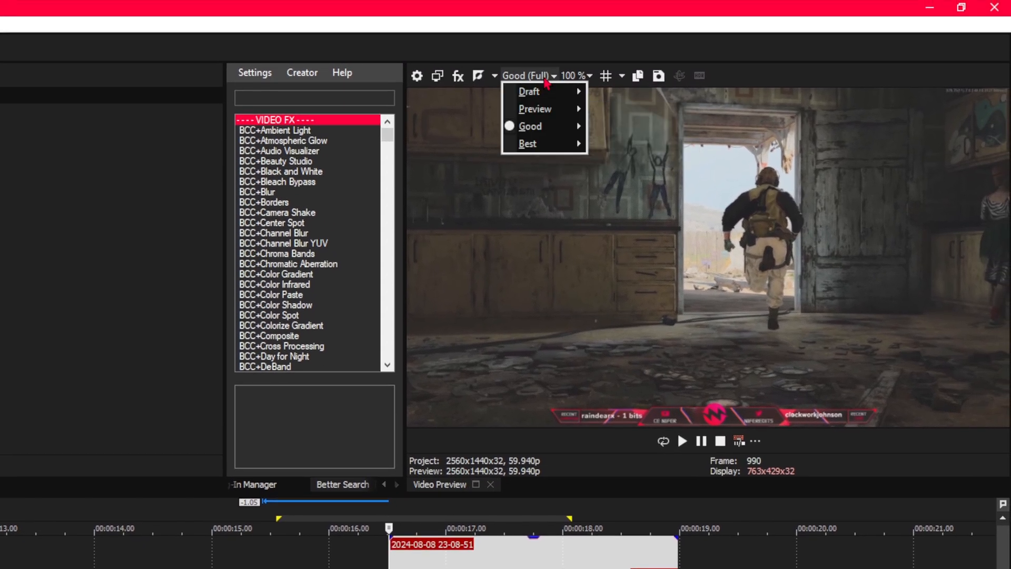
left_click(529, 91)
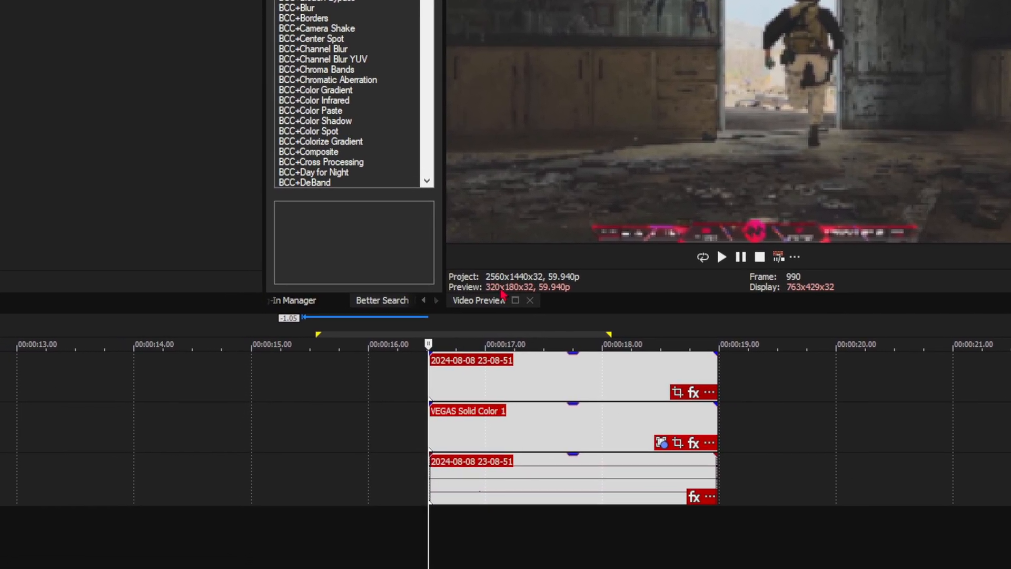
left_click(534, 74)
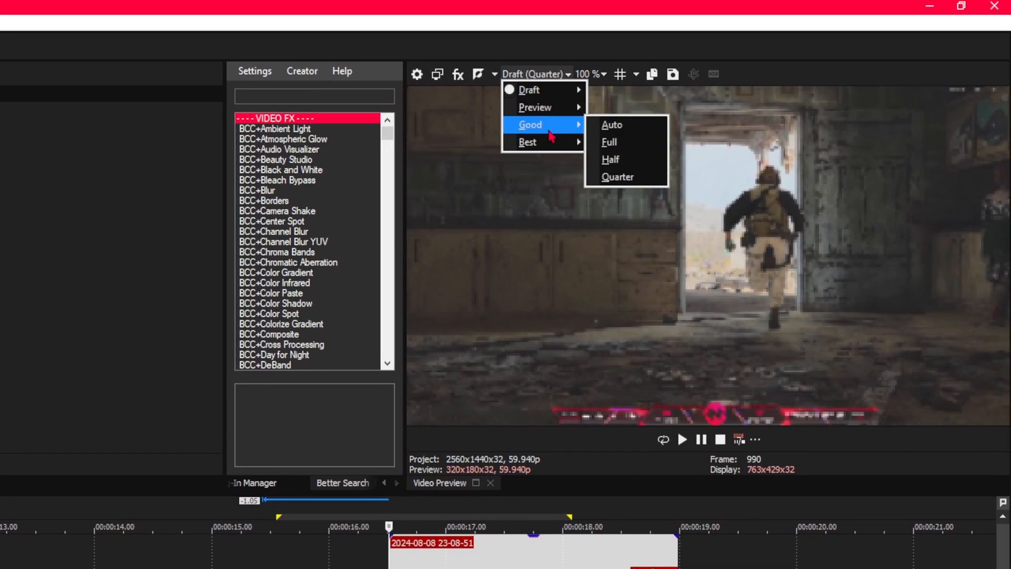
left_click(608, 142)
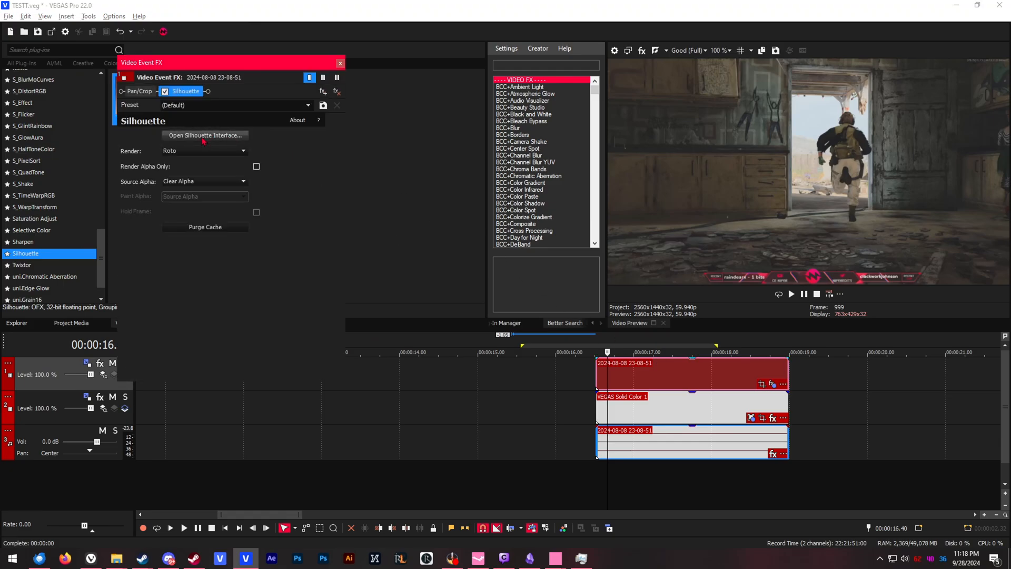
Launch Silhouette for the gameplay clip, create a new project, and delete the Roto node.
left_click(205, 135)
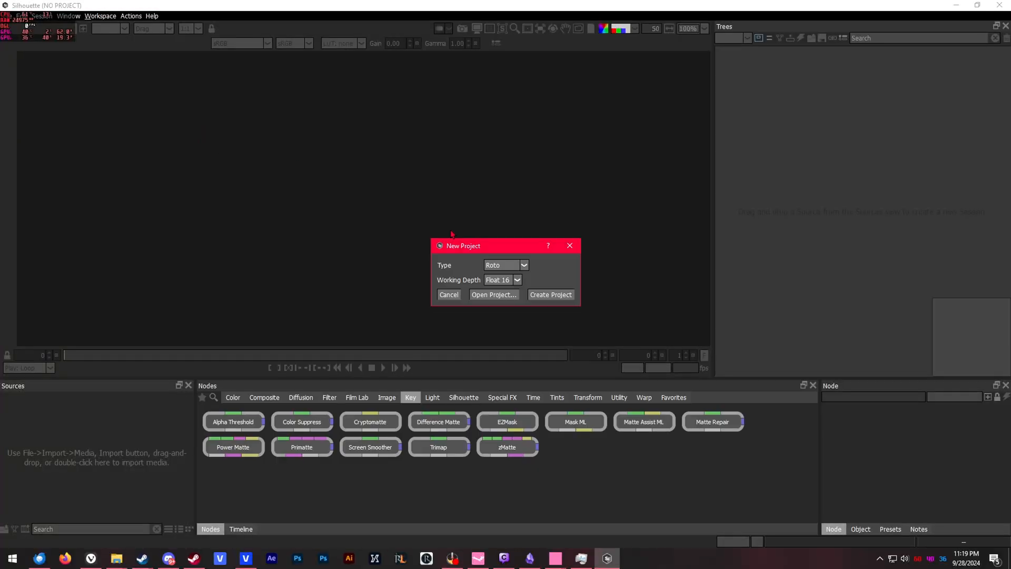
left_click(549, 294)
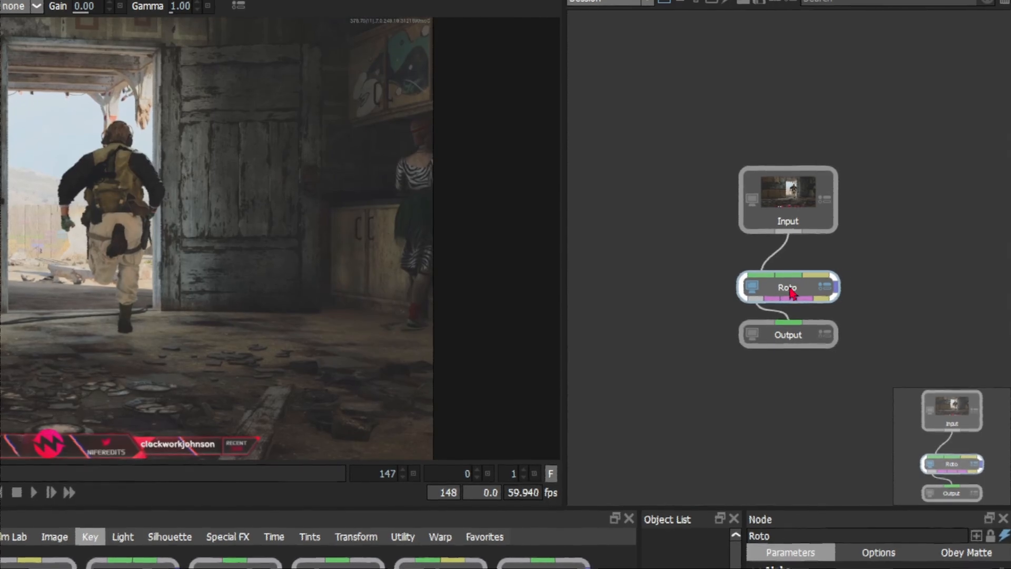
key("Delete")
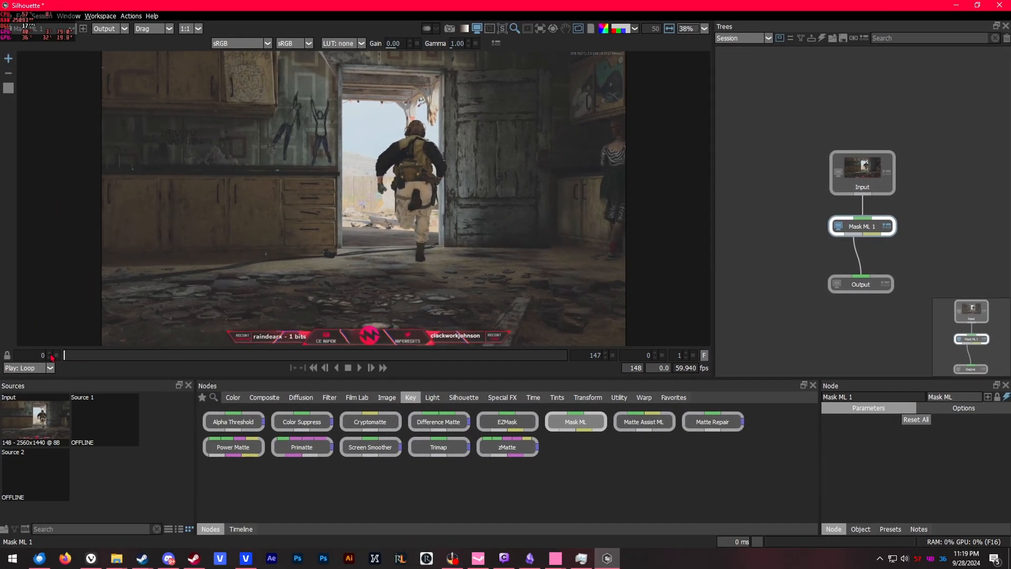
mouse_move(422, 261)
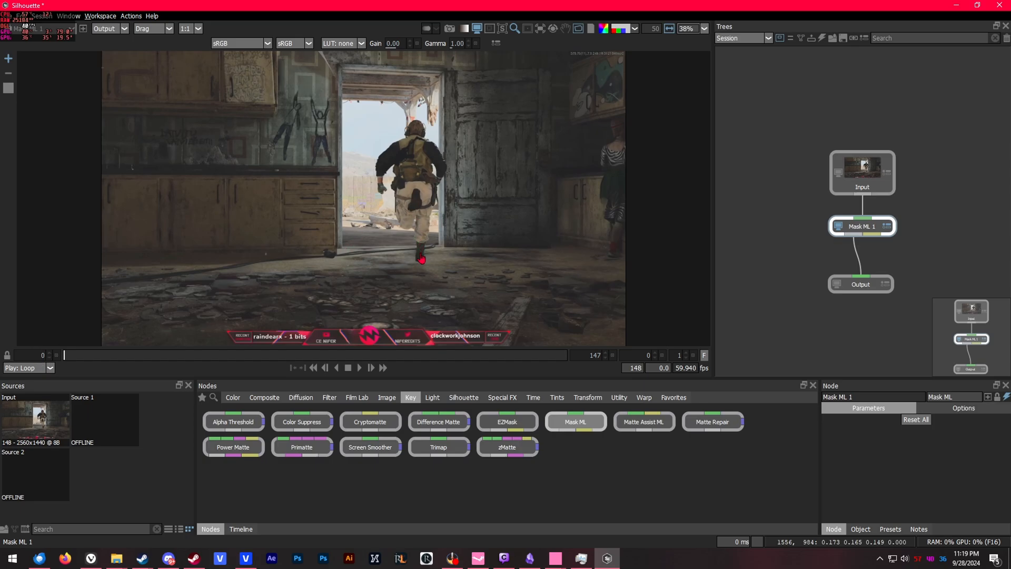
Place Mask ML points on the running character's foot and body.
left_click(422, 252)
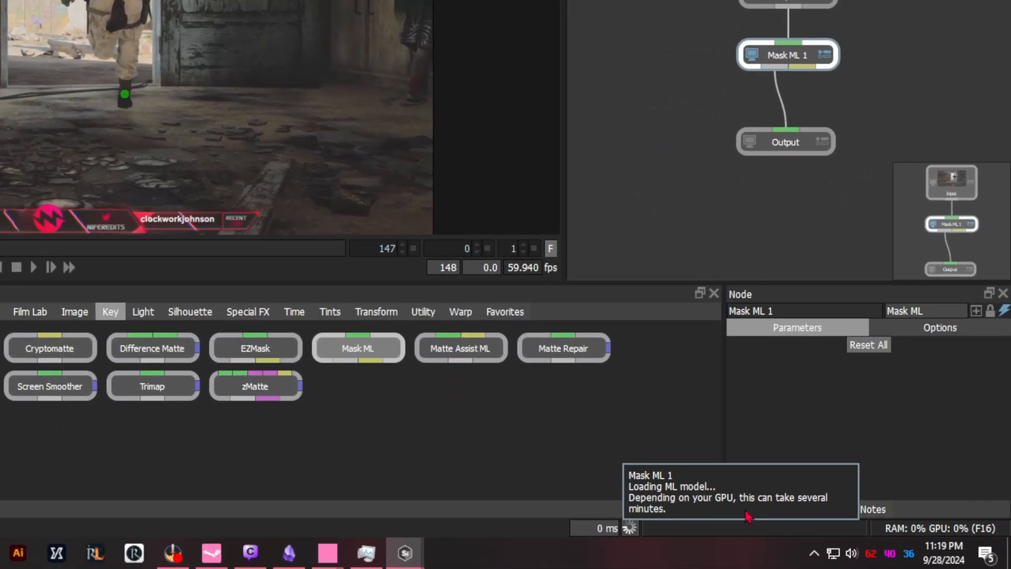
mouse_move(747, 511)
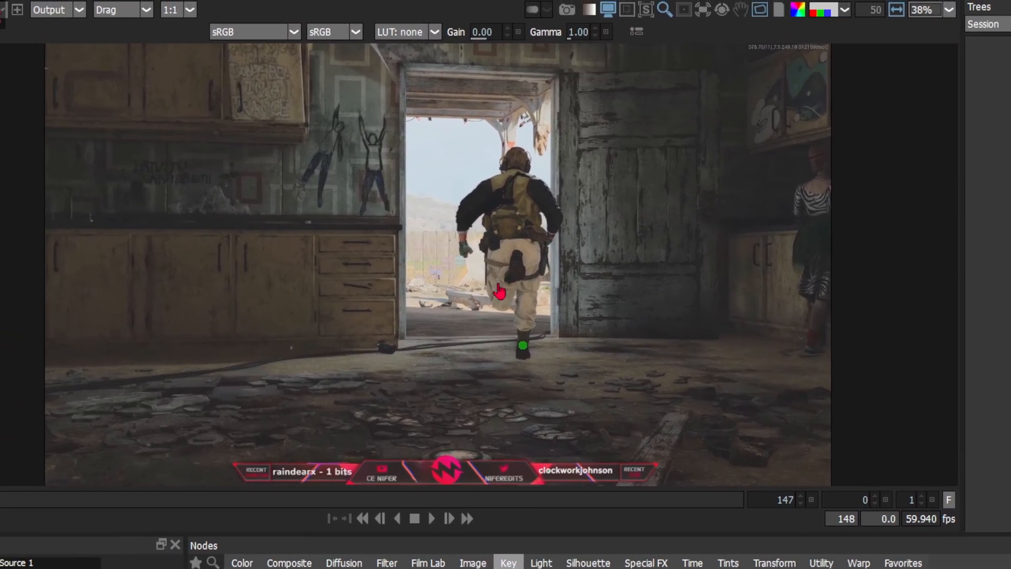
left_click(507, 562)
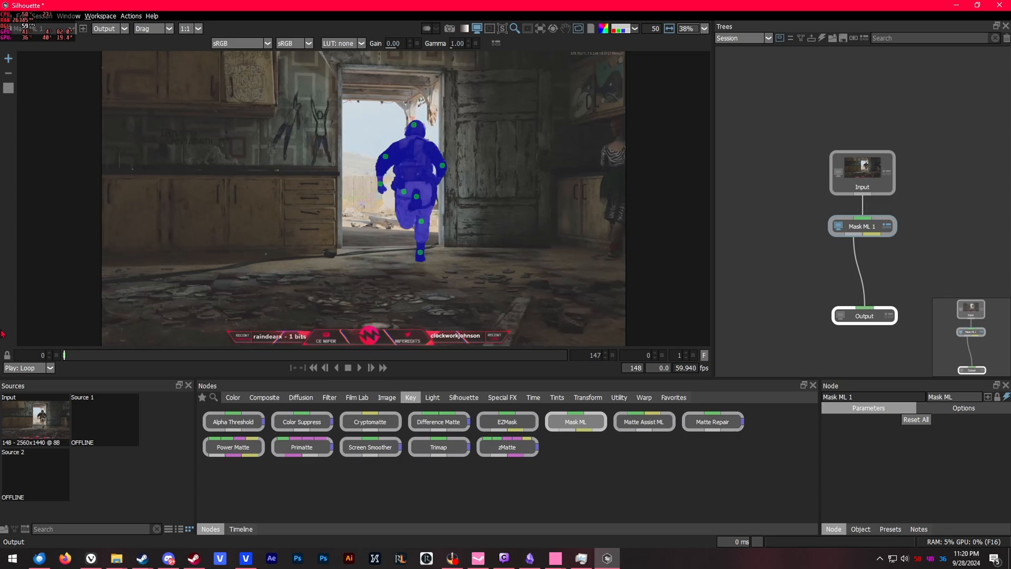
mouse_move(638, 422)
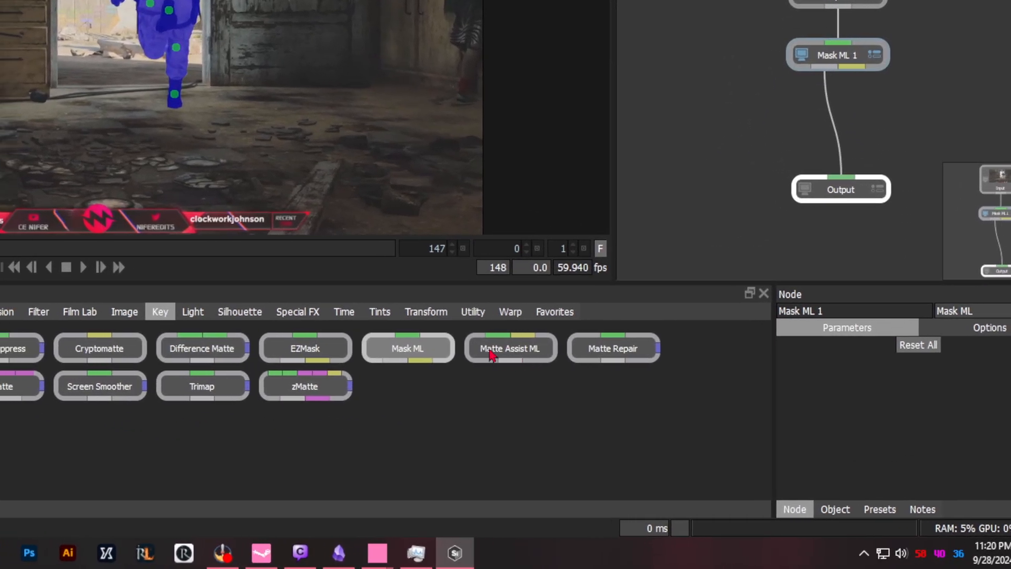
Add Matte Assist ML after Mask ML 1 and play the clip to process the matte.
left_click(509, 348)
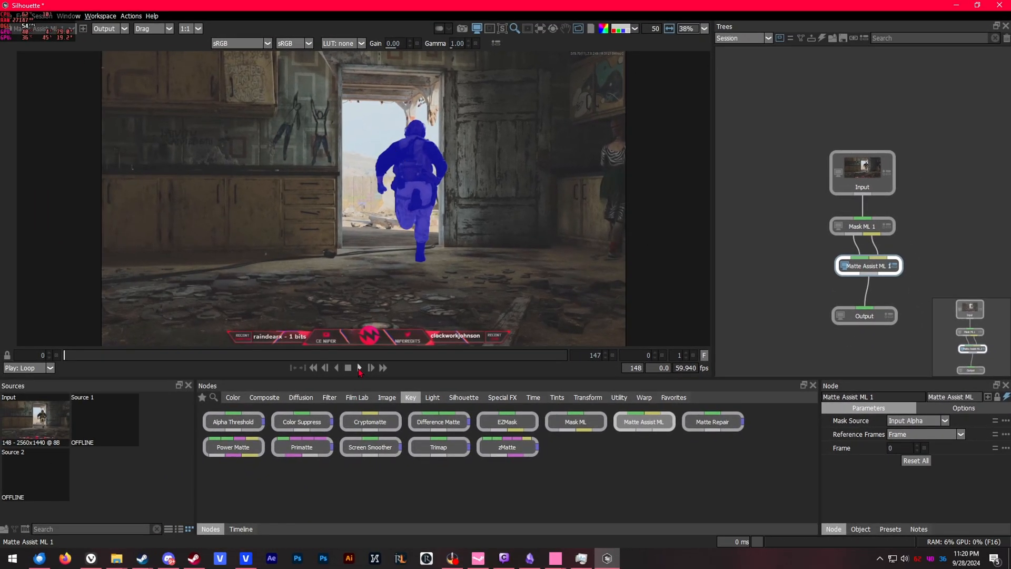
left_click(358, 367)
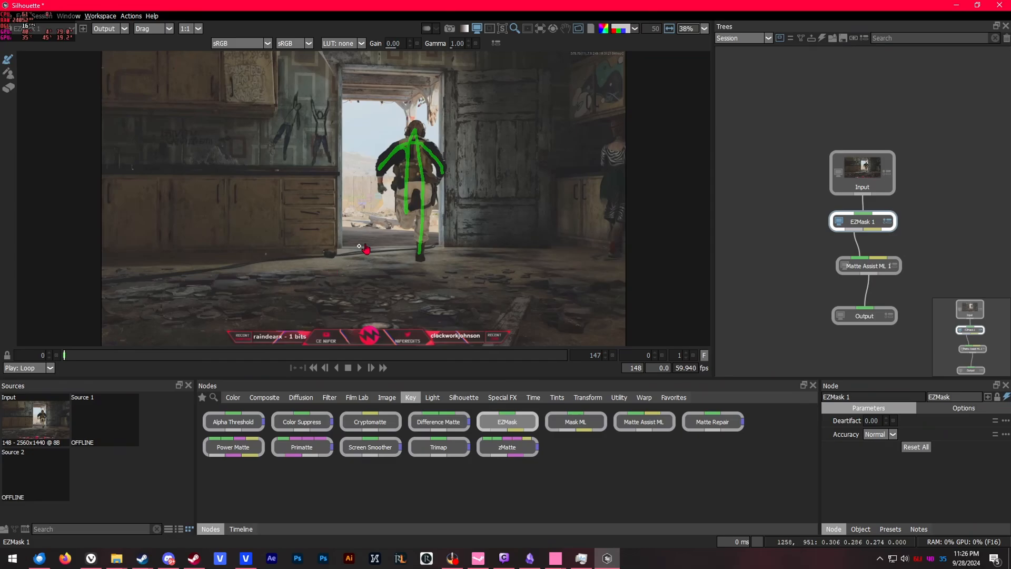
mouse_move(395, 259)
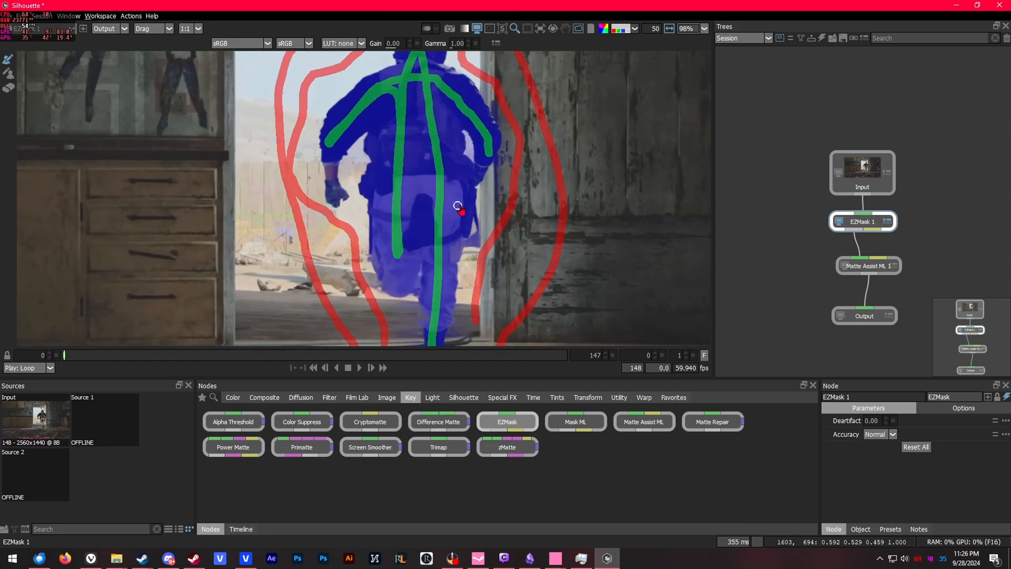
Scroll the node tree and select the EZMask node, then Matte Assist ML 1.
scroll("down", 3)
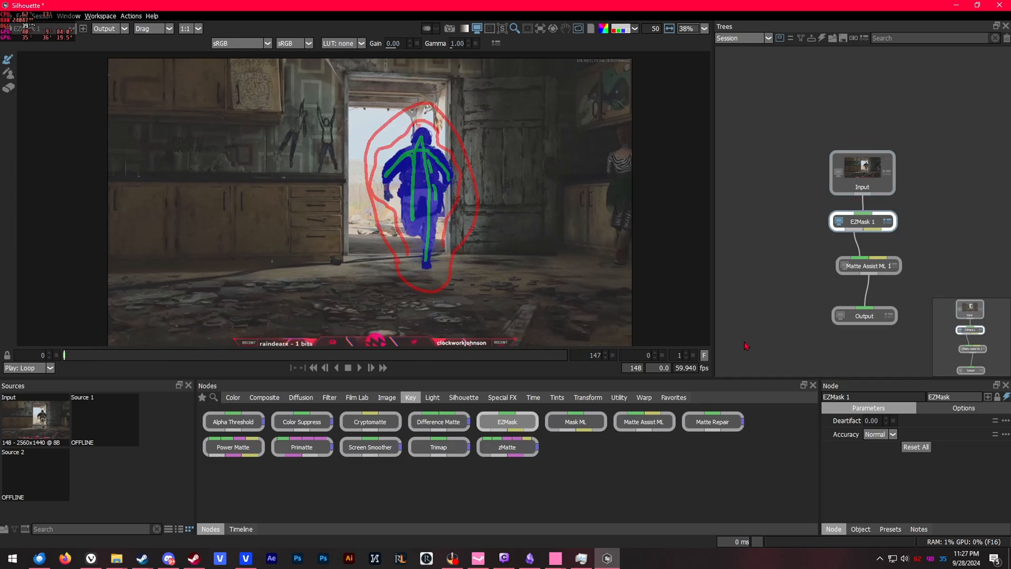
left_click(862, 221)
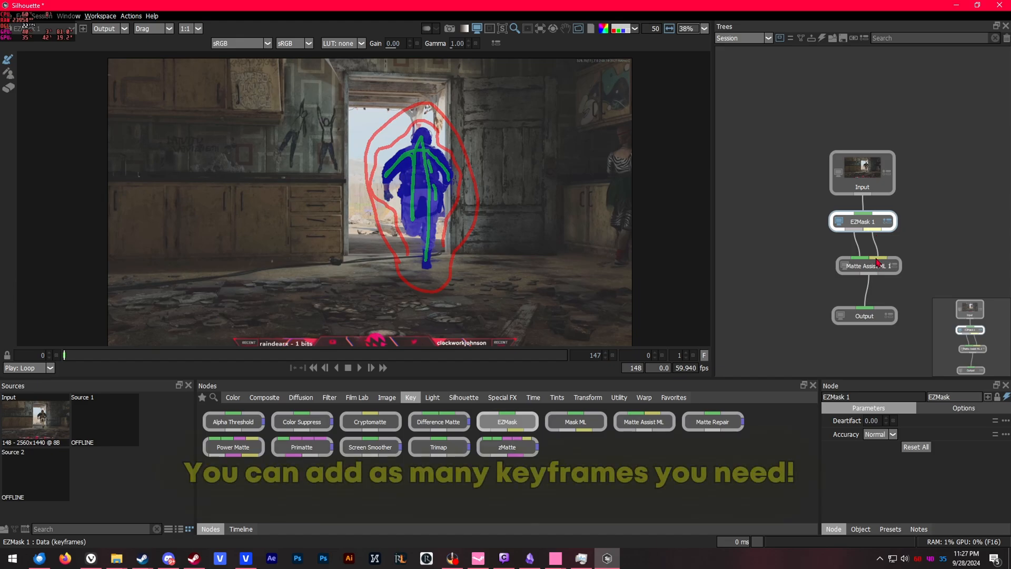
left_click(868, 265)
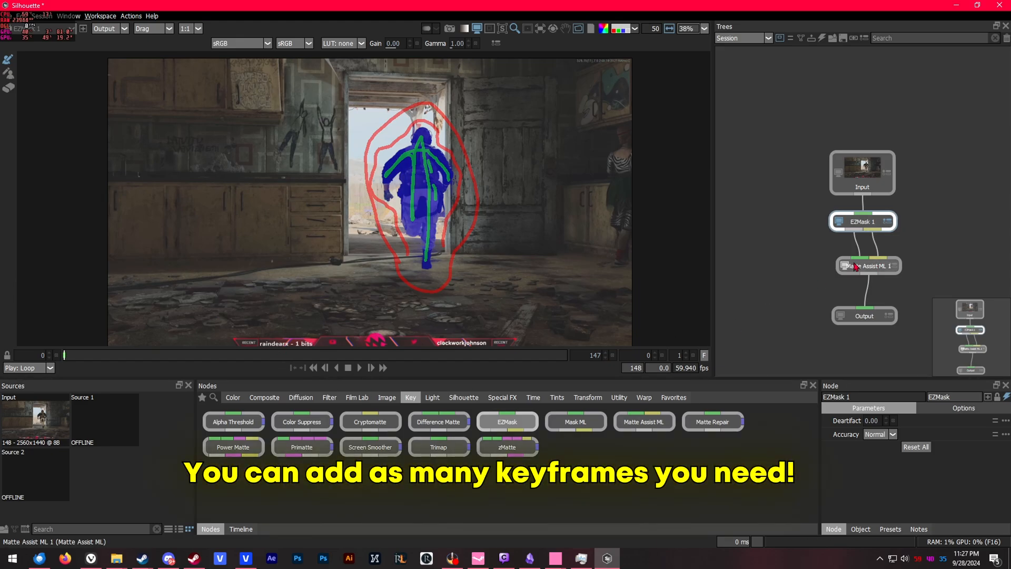
Select Matte Assist ML, switch the viewer from alpha back to RGB, and play the clip.
left_click(869, 265)
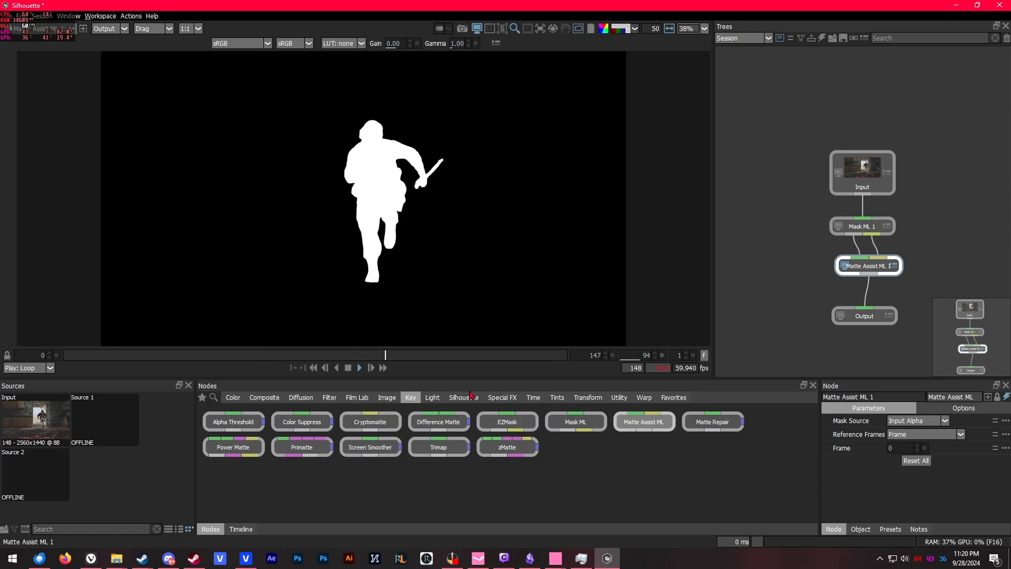
left_click(359, 368)
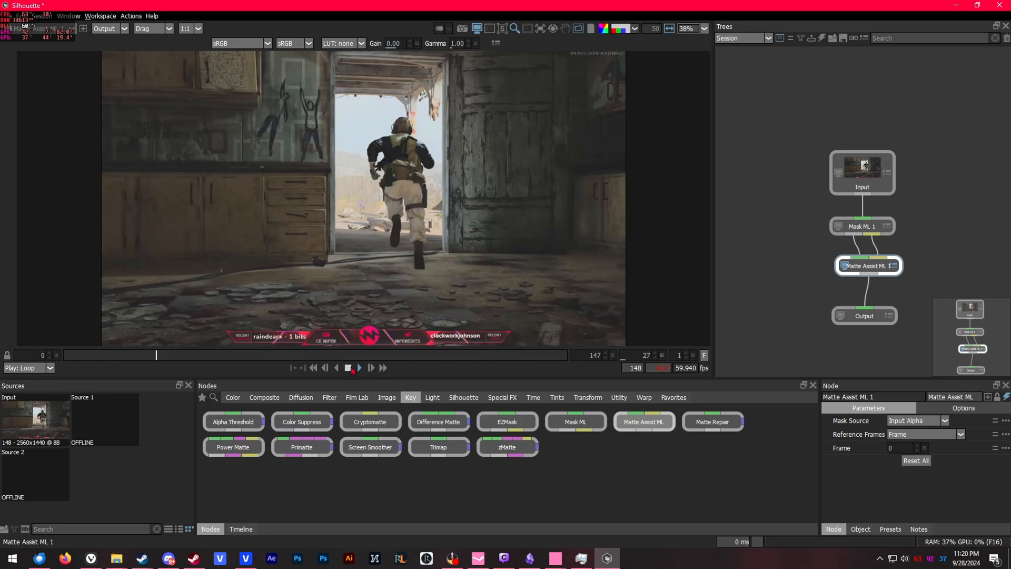
left_click(358, 368)
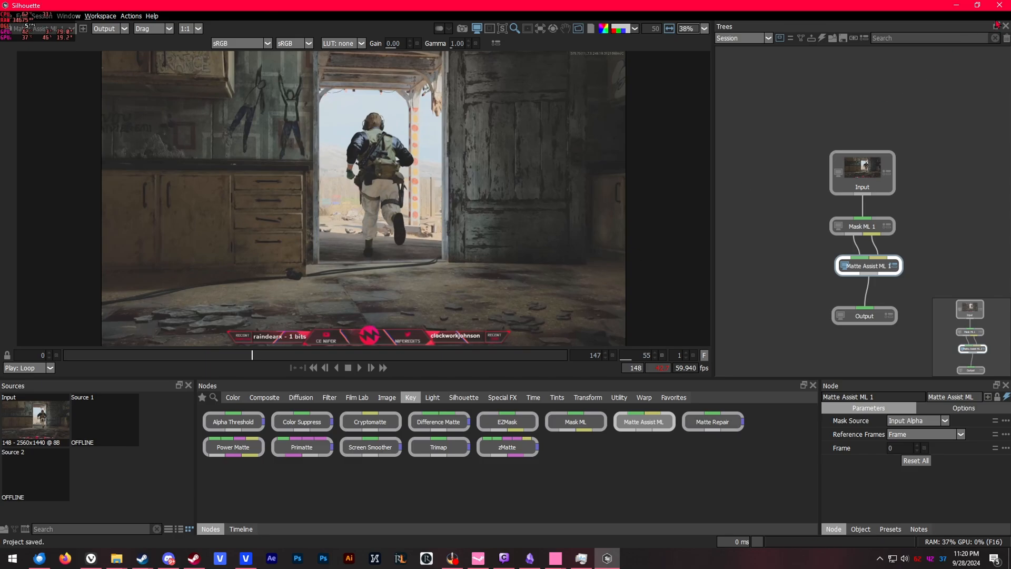
Return to VEGAS Pro, preview the soldier over white, and change the preview quality.
left_click(245, 558)
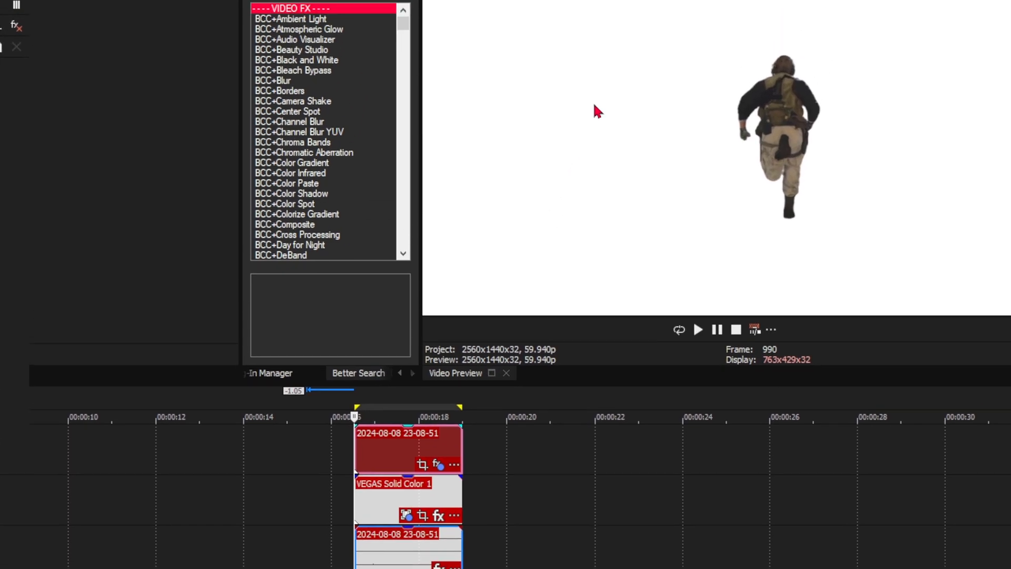
left_click(540, 75)
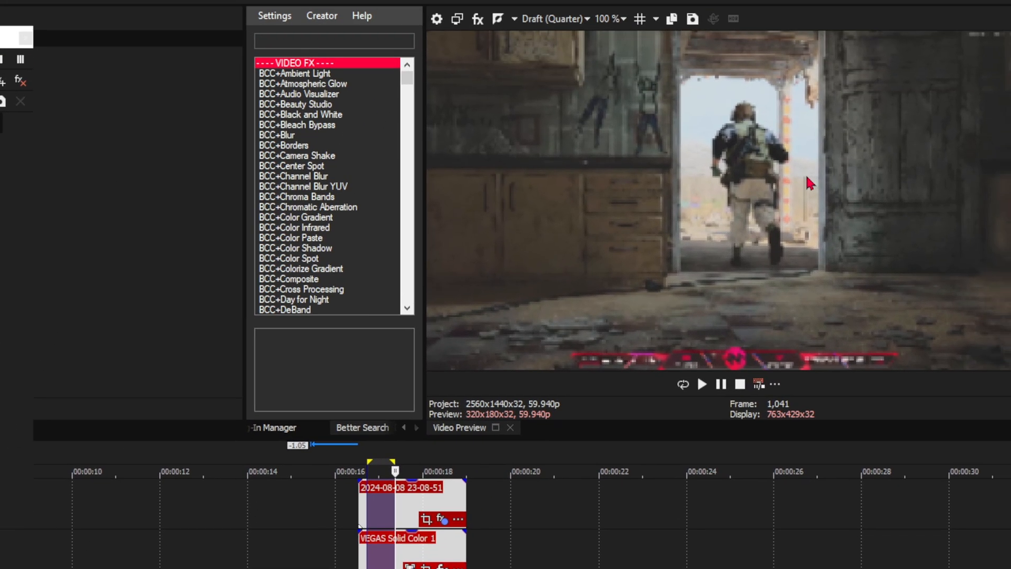
left_click(552, 18)
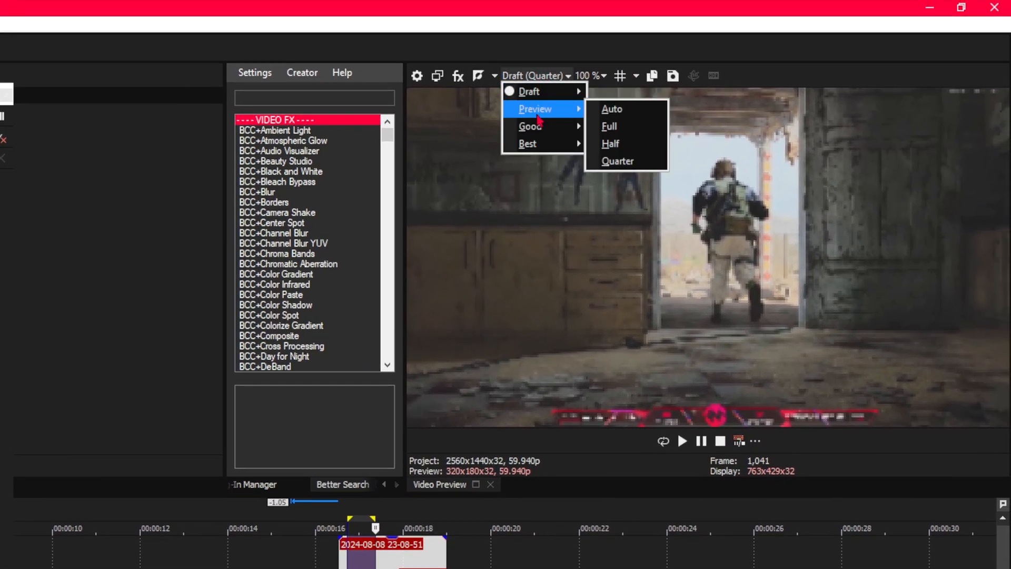
left_click(608, 126)
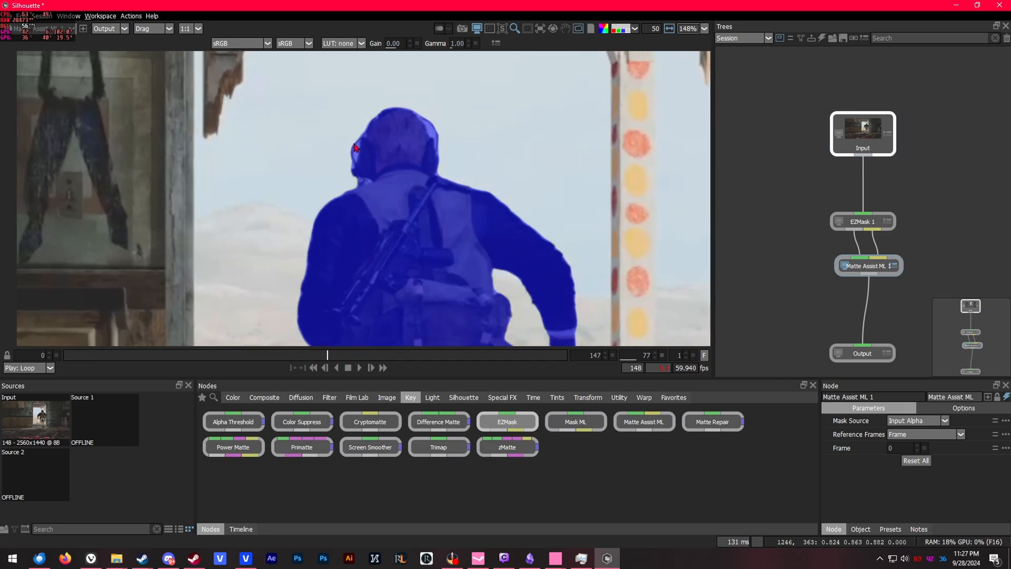
mouse_move(346, 179)
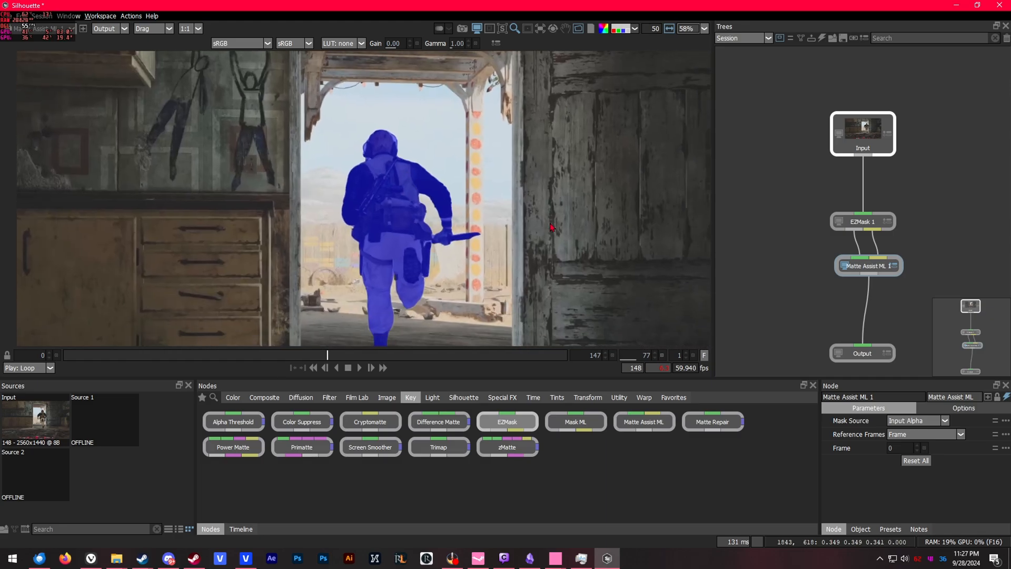
mouse_move(814, 288)
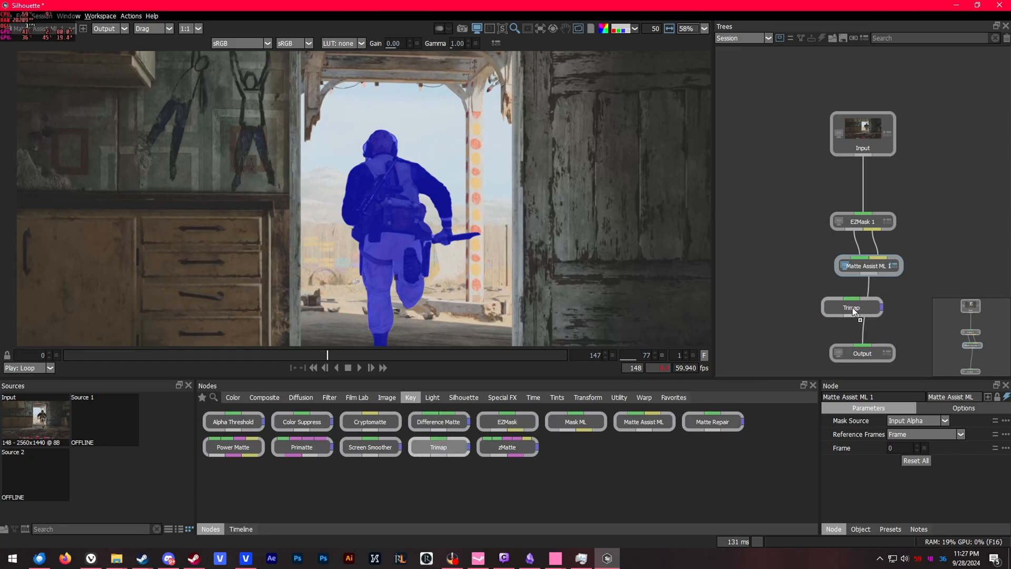
Insert a Trimap node between Matte Assist ML 1 and Output.
left_click(867, 307)
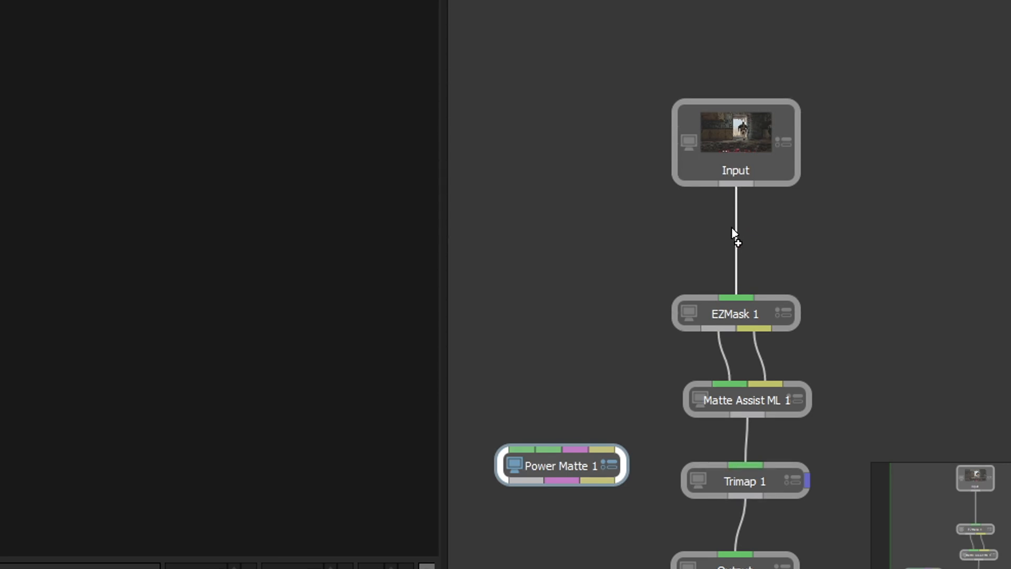
mouse_move(740, 236)
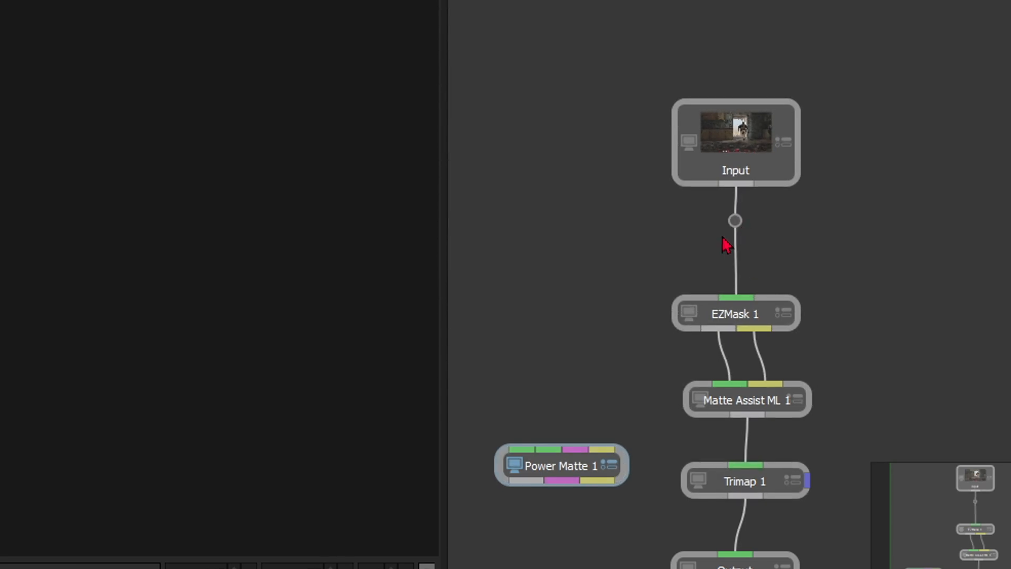
mouse_move(523, 458)
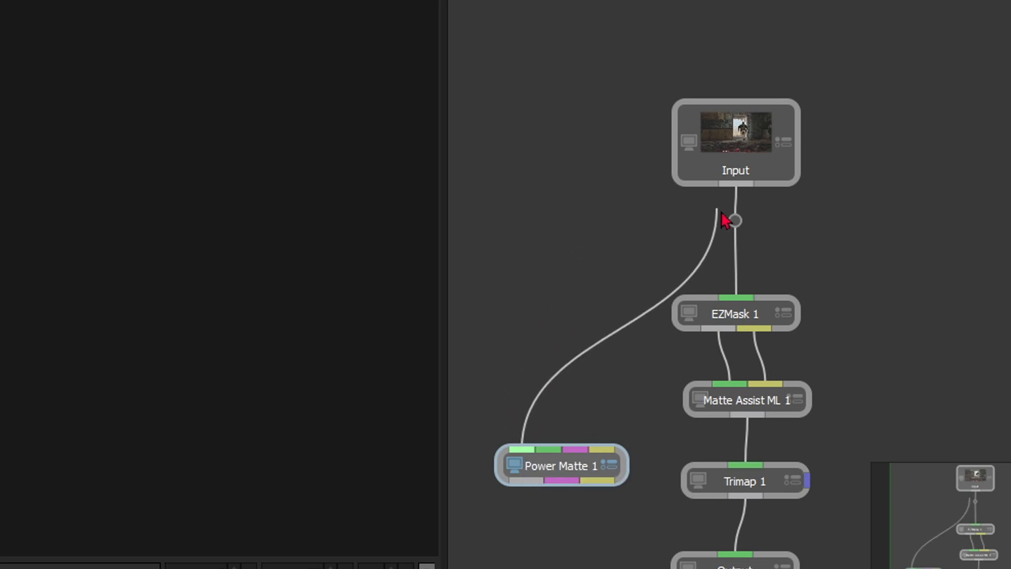
Feed the Input plate into Power Matte 1 and view the original plate.
left_click(735, 144)
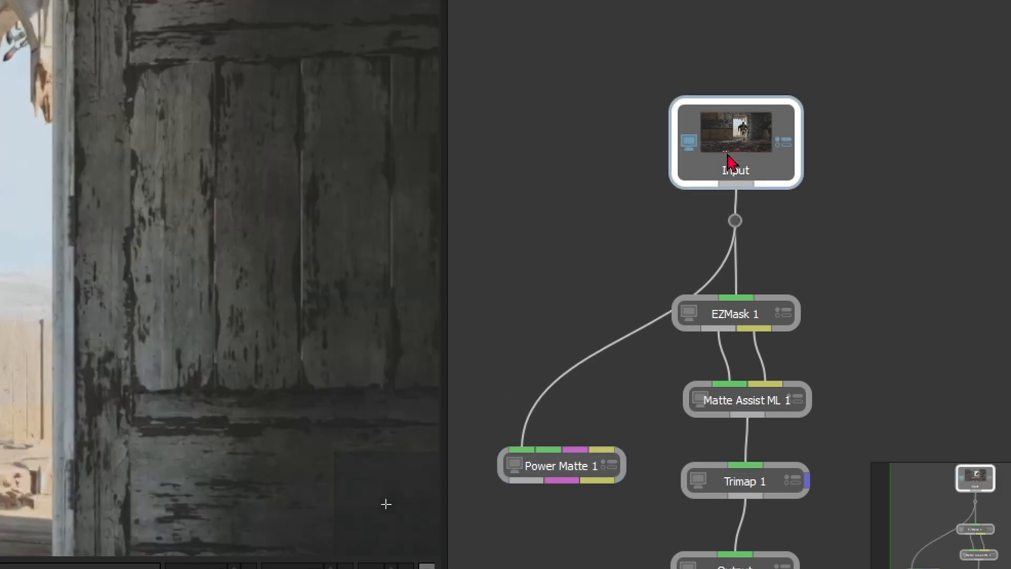
left_click(560, 464)
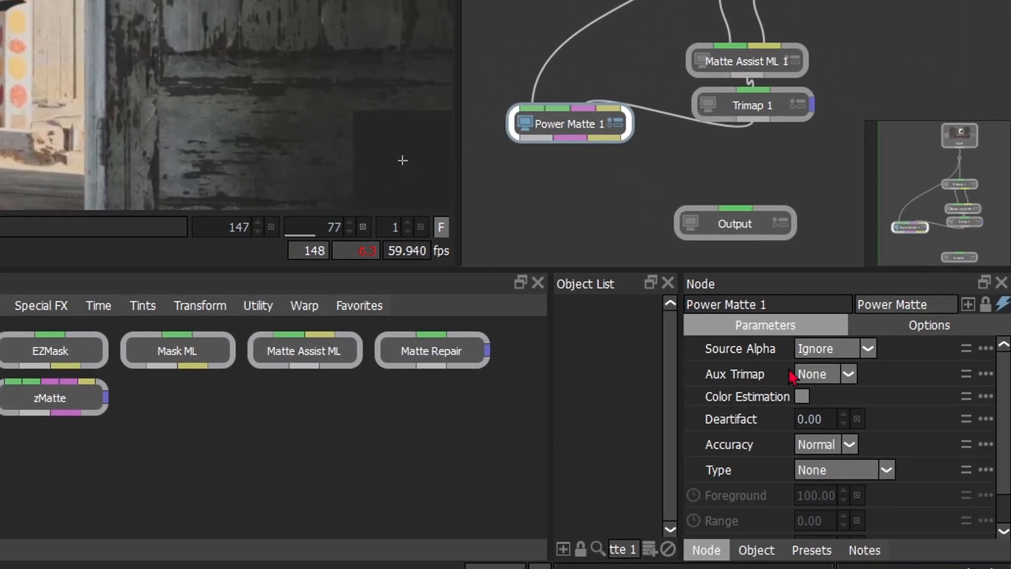
Set Power Matte's Aux Trimap to Trimap, then select the EZMask and Power Matte nodes.
left_click(848, 373)
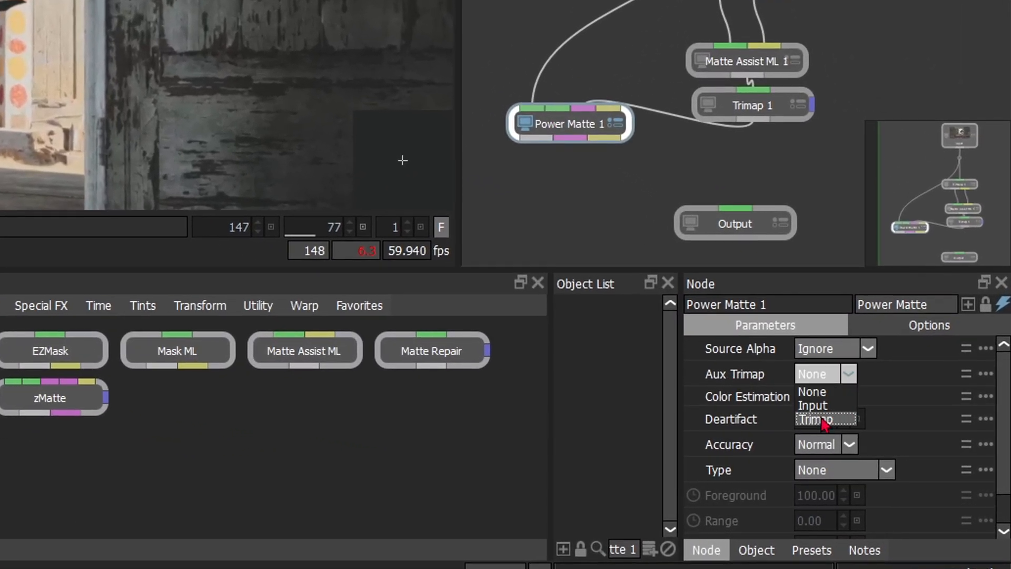
left_click(813, 418)
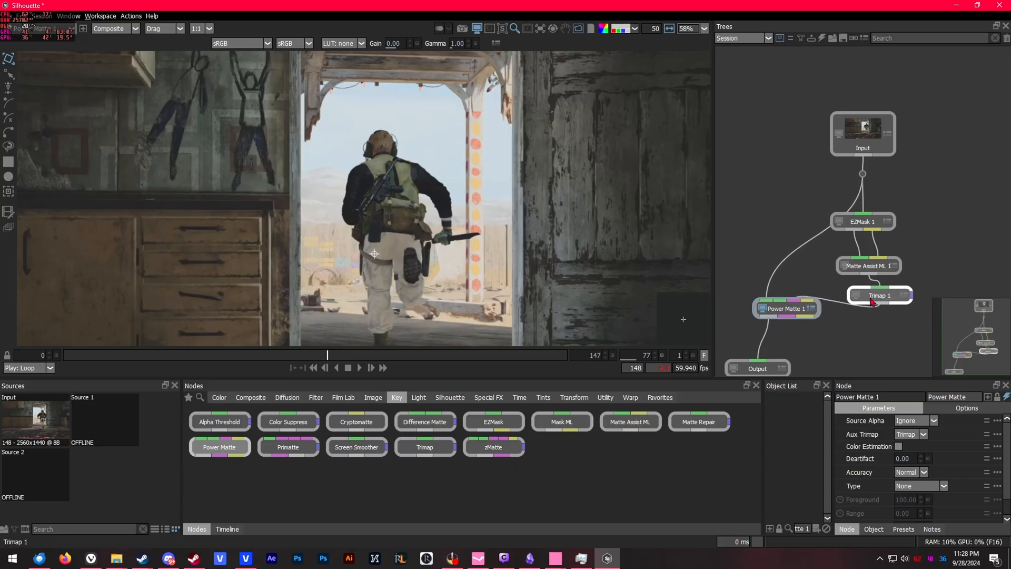
left_click(876, 220)
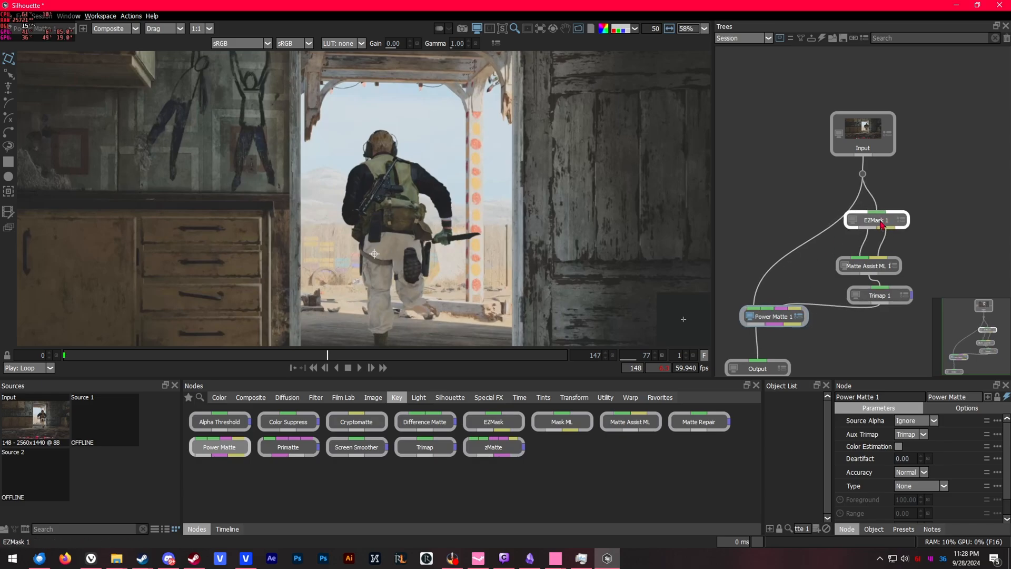
mouse_move(884, 264)
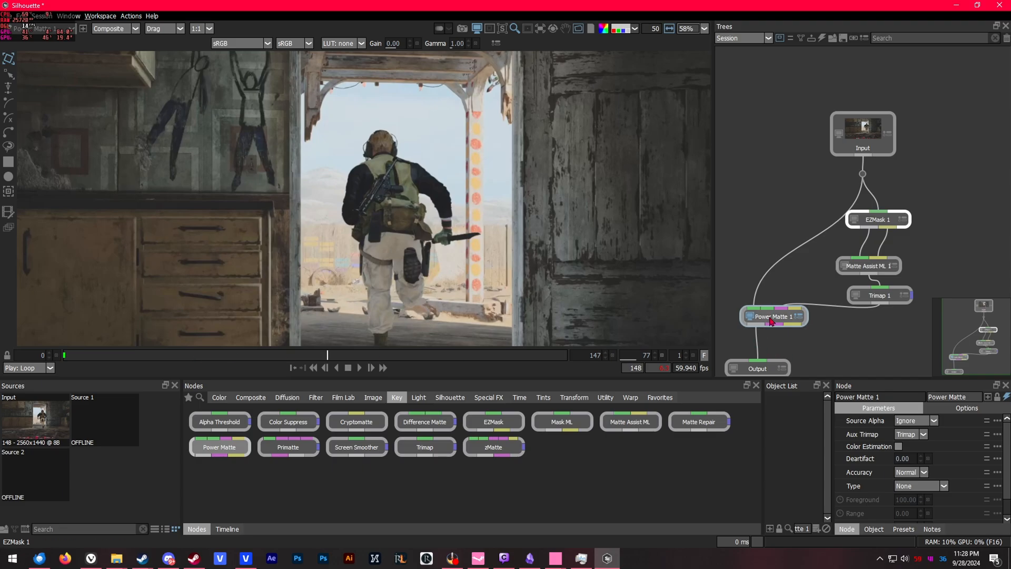
left_click(772, 316)
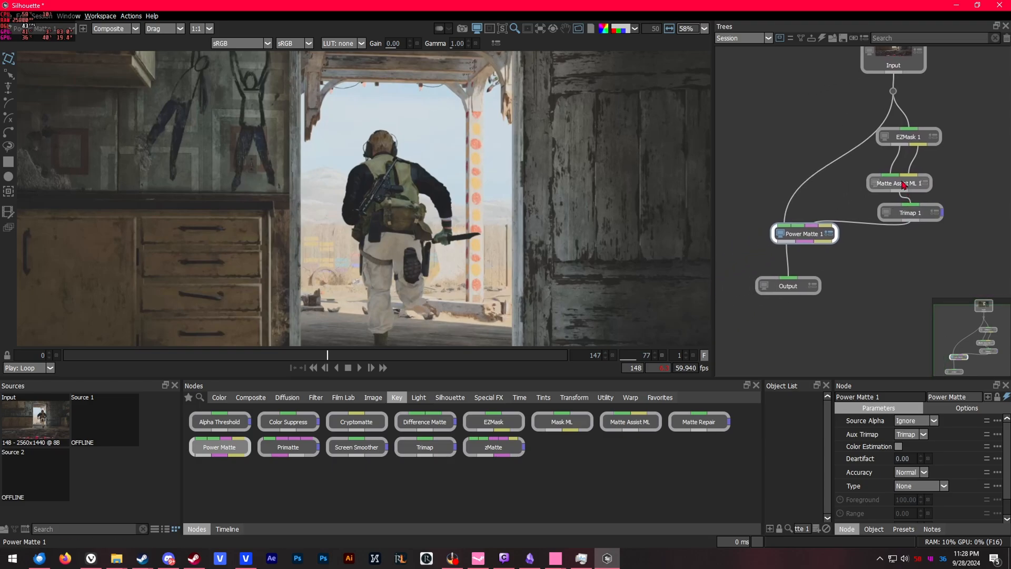
left_click(898, 182)
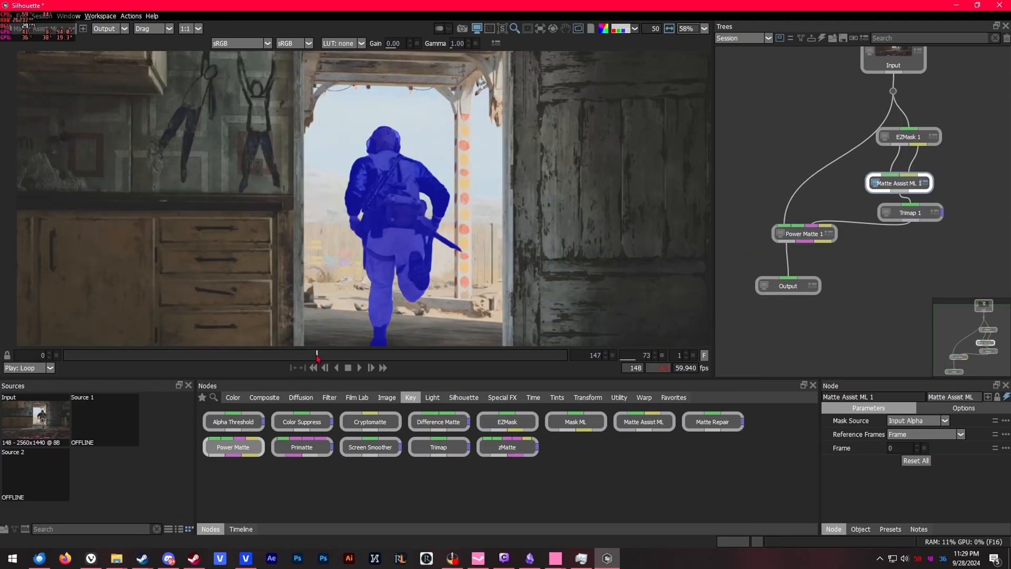
left_click(909, 213)
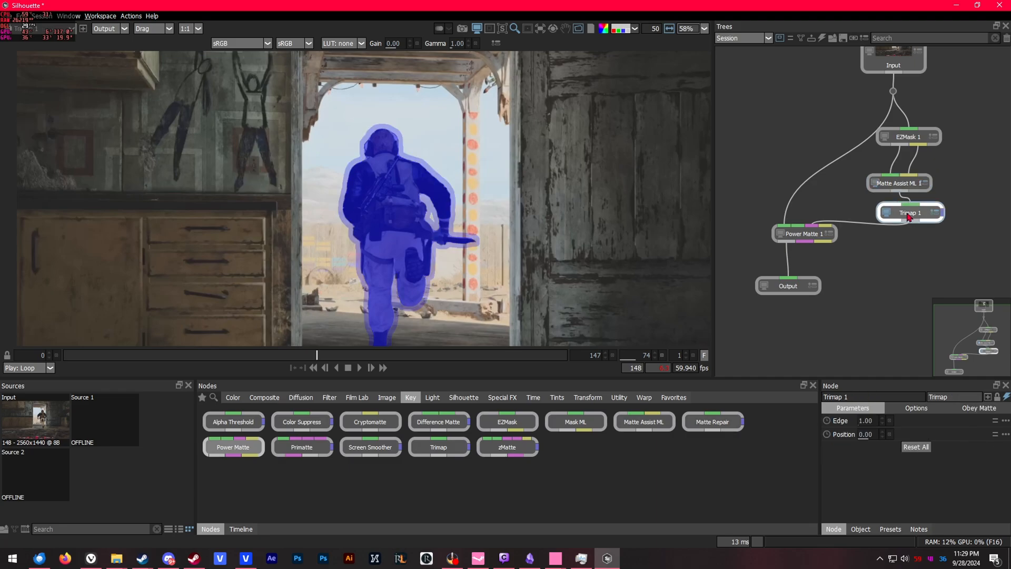
left_click(804, 233)
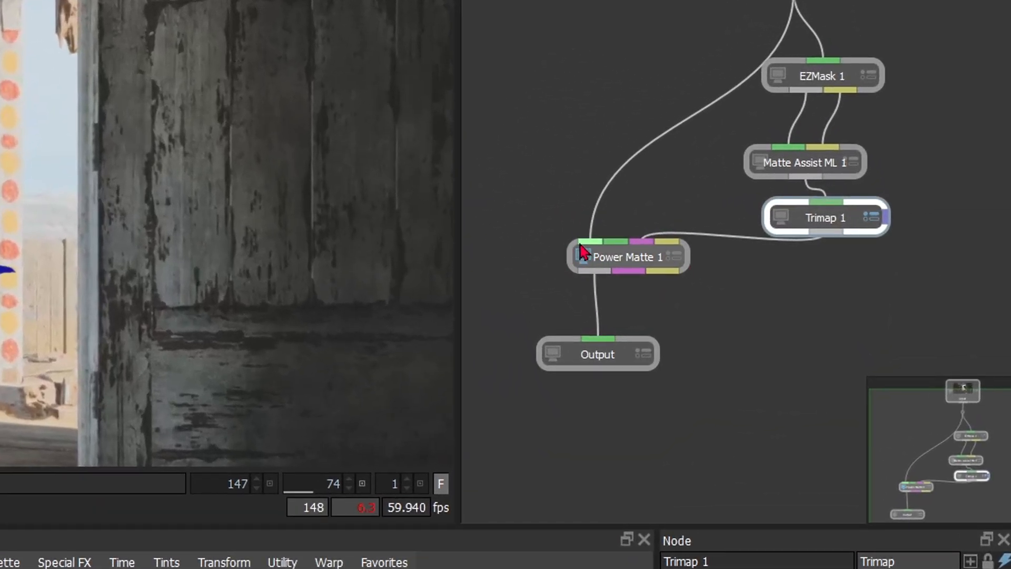
mouse_move(622, 269)
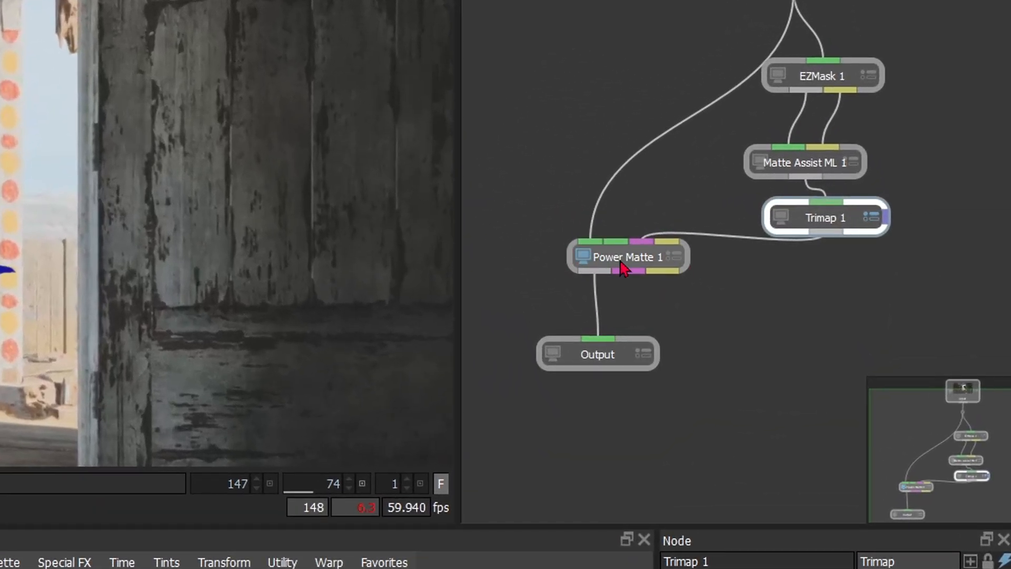
mouse_move(837, 224)
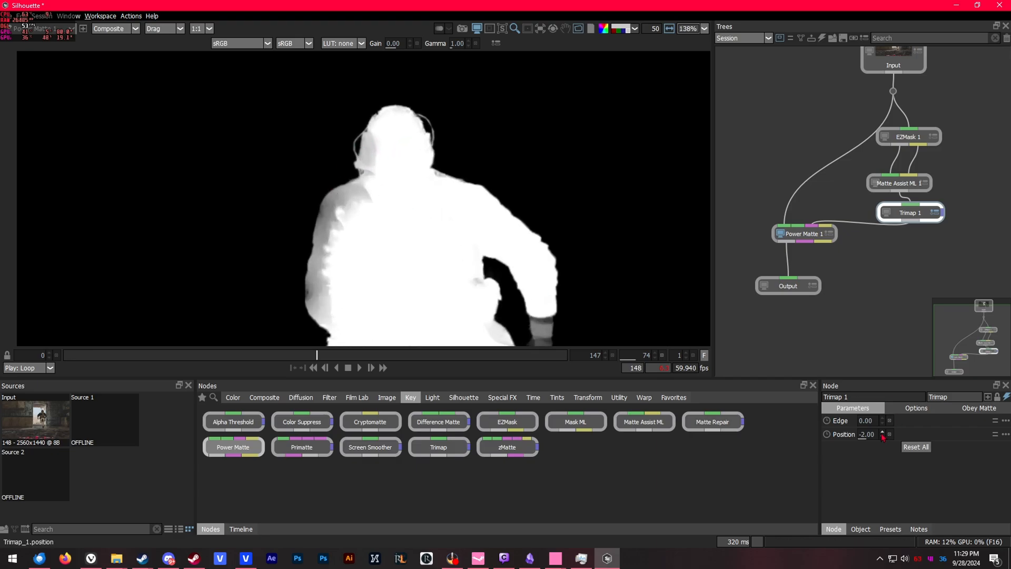
Set Trimap 1's Position to -1, then view Power Matte 1's output alpha matte.
left_click(882, 431)
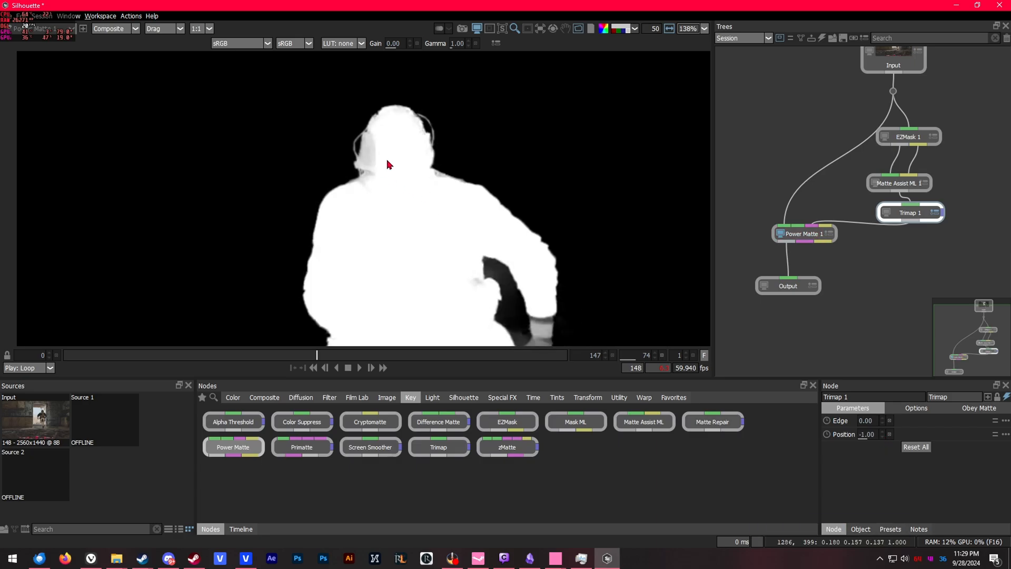
mouse_move(417, 121)
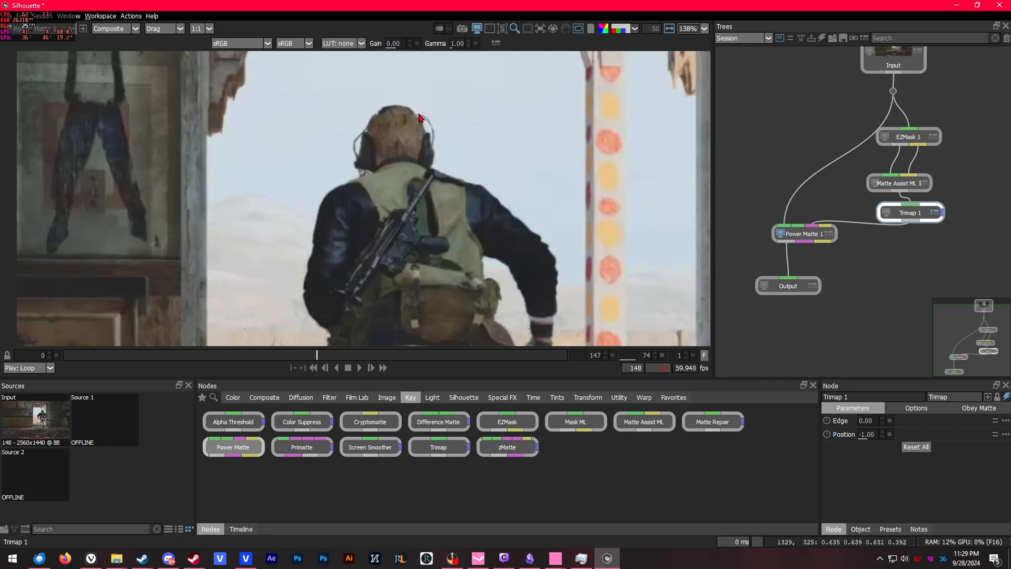
mouse_move(359, 138)
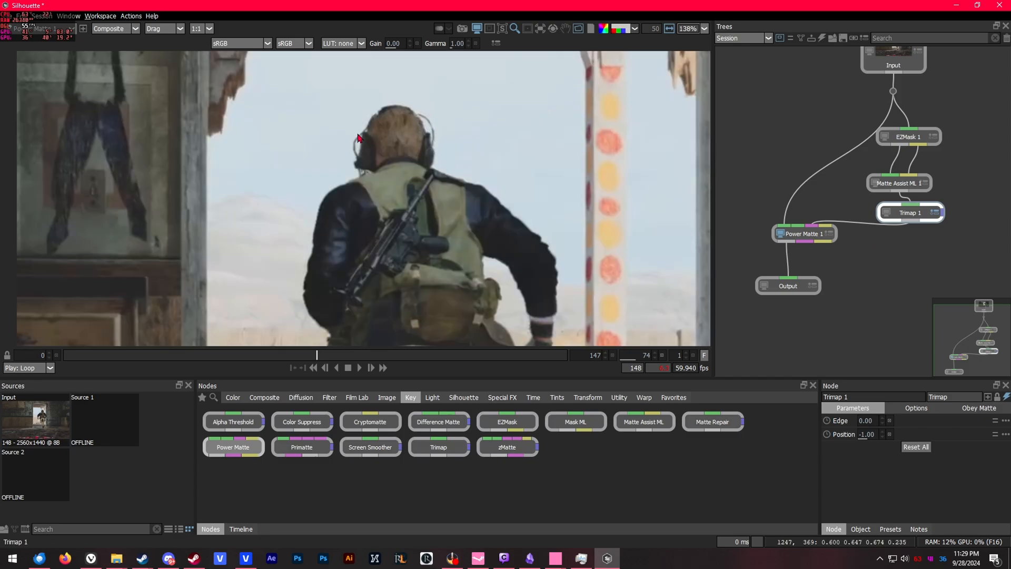
left_click(909, 213)
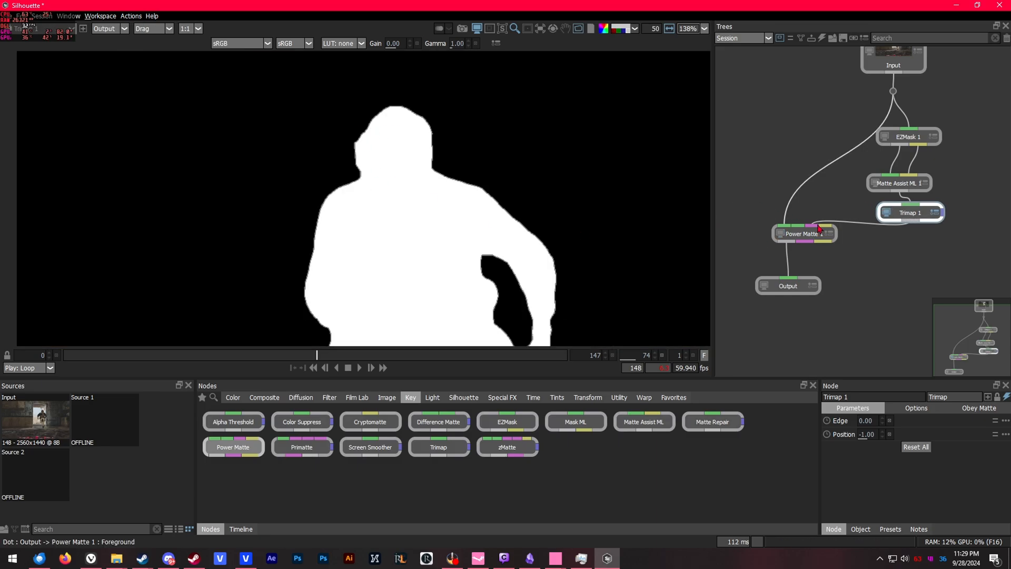
left_click(804, 234)
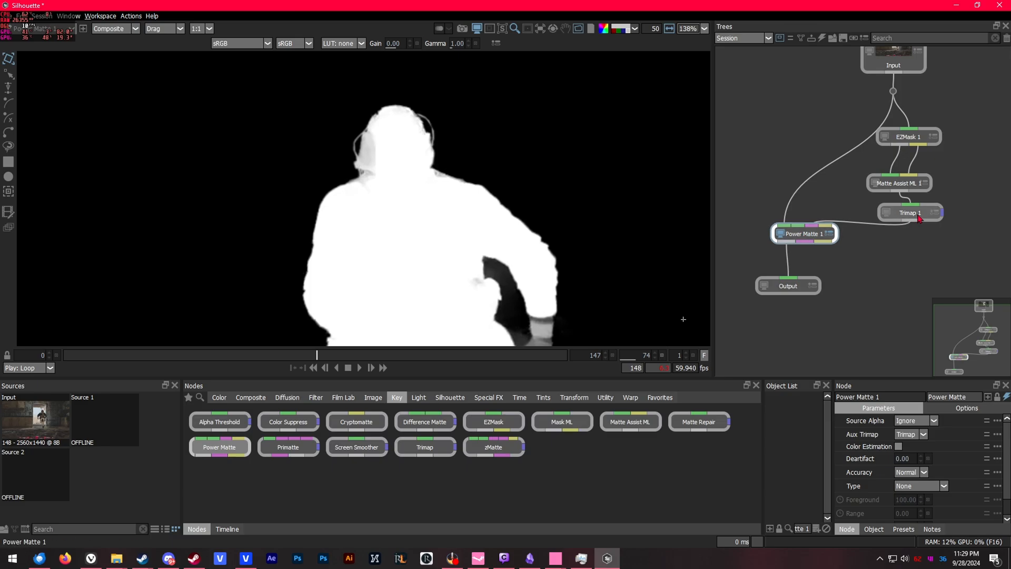
double_click(804, 233)
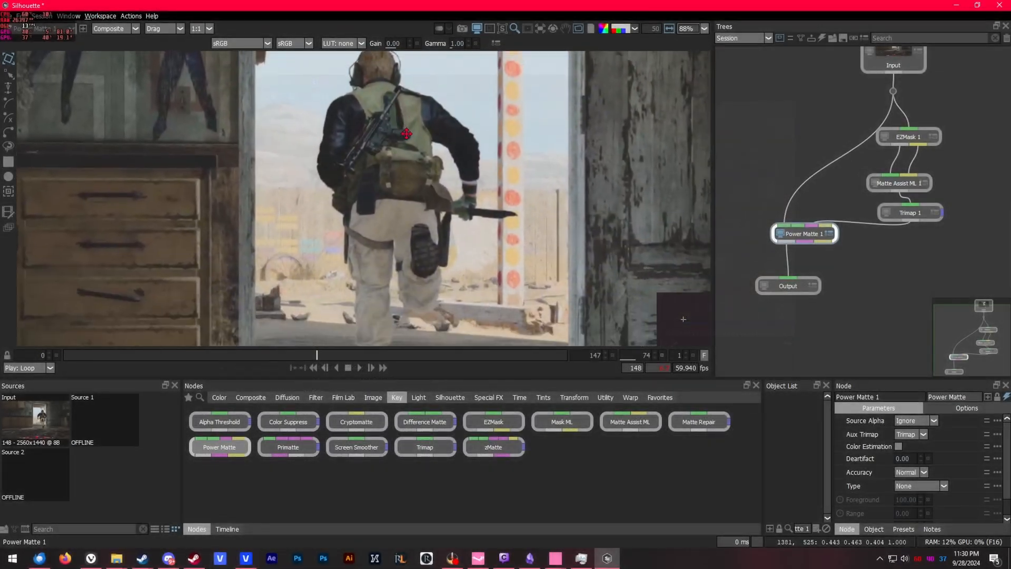
scroll("down", 3)
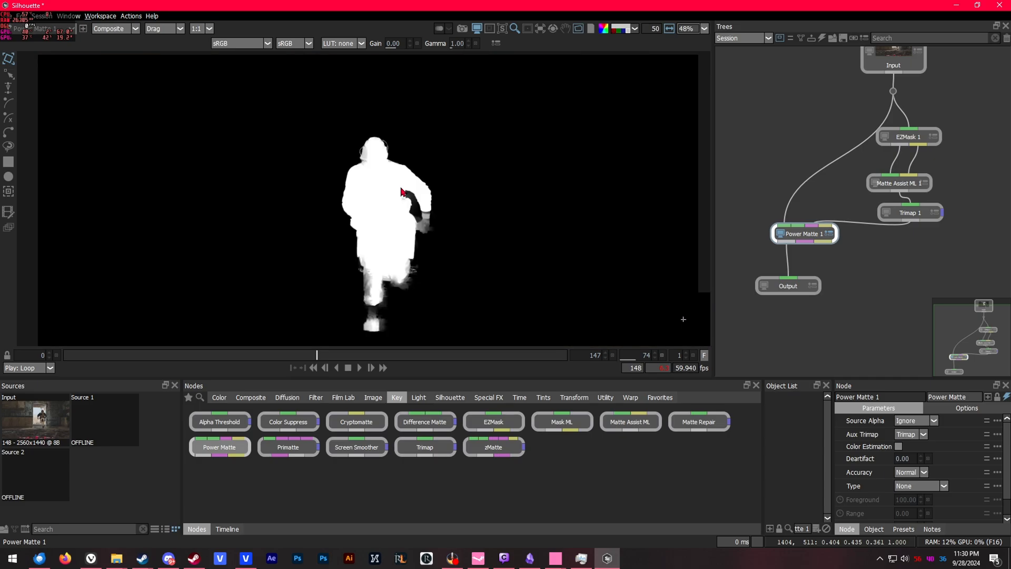
mouse_move(424, 210)
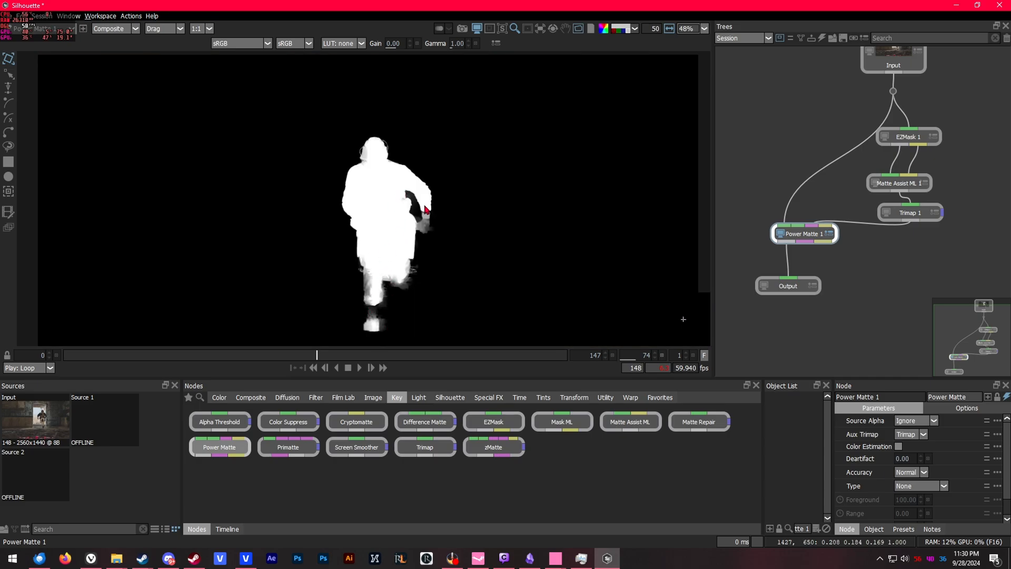